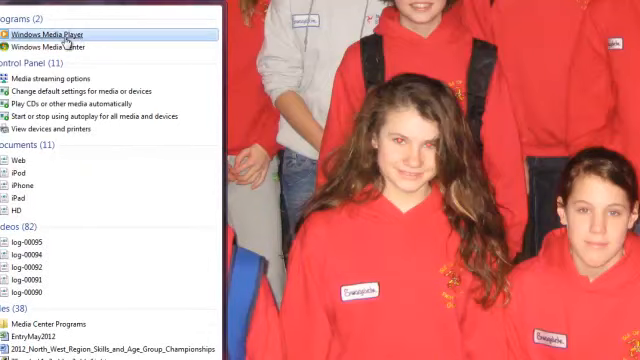
# Launch Windows Media Player from the Start menu search results.
pyautogui.click(60, 33)
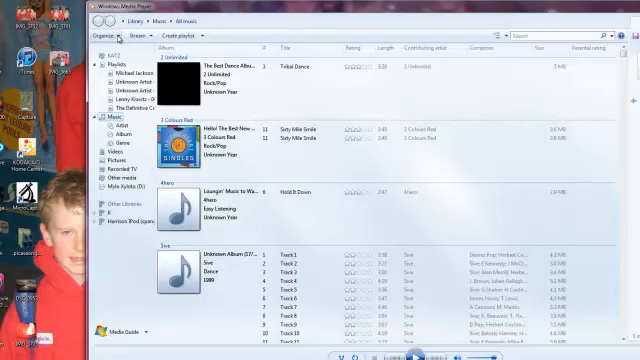
# Show the Mylo Xyloto (D:) CD track list with MP3 as the rip format.
pyautogui.click(116, 36)
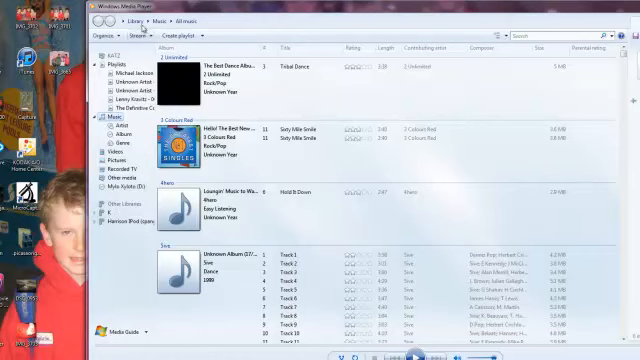
pyautogui.click(130, 20)
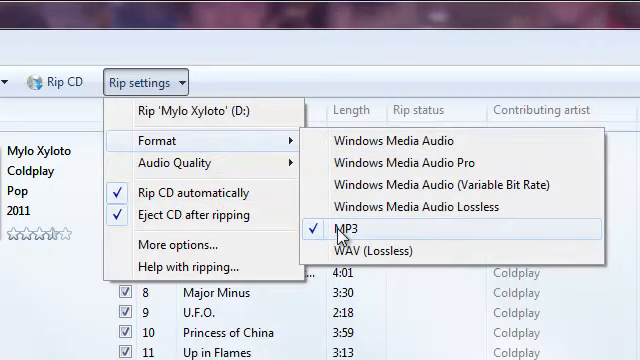
pyautogui.moveTo(187, 162)
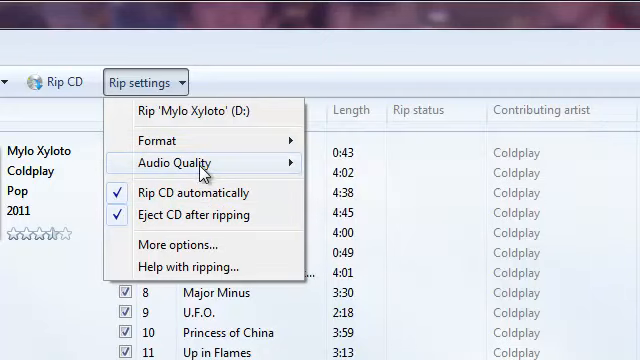
pyautogui.moveTo(253, 82)
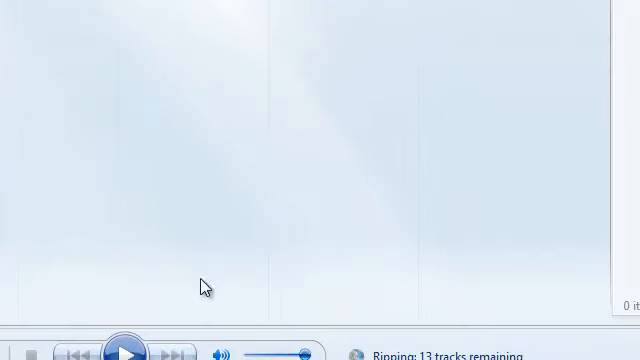
pyautogui.moveTo(385, 130)
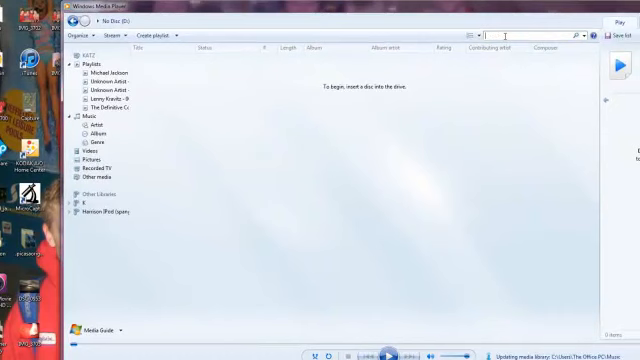
# Search the library for 'coldplay' and open the Mylo Xyloto album's 14 tracks.
pyautogui.write('coldpl')
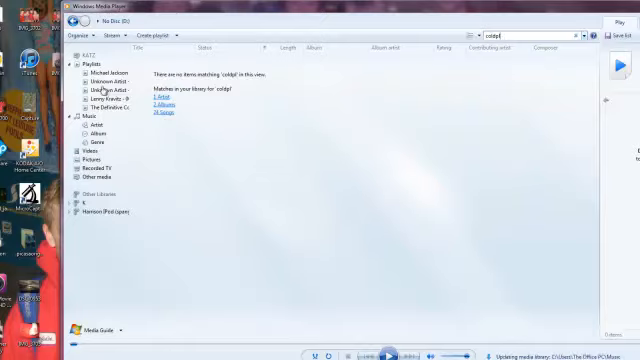
pyautogui.click(168, 103)
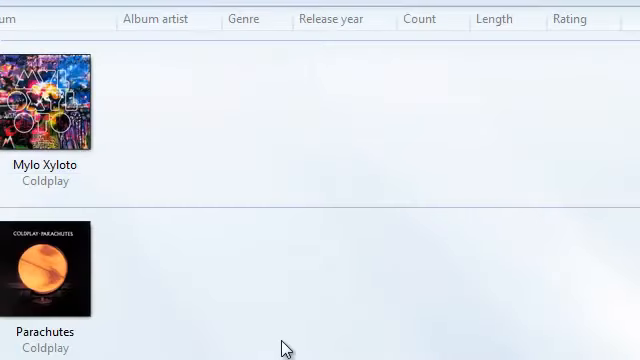
pyautogui.click(55, 110)
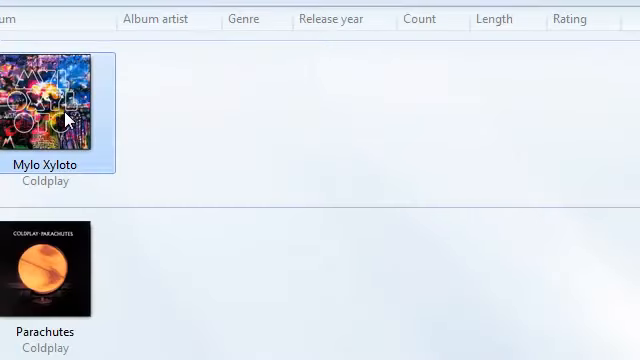
pyautogui.doubleClick(55, 110)
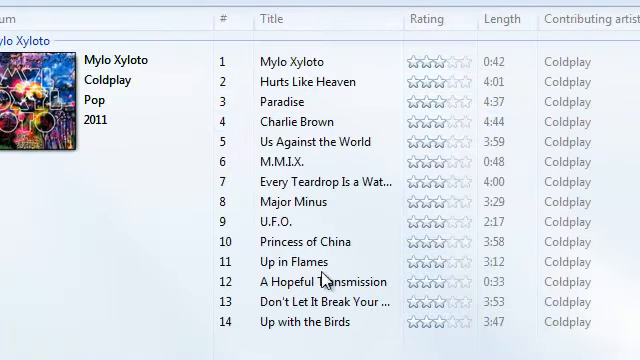
pyautogui.click(310, 62)
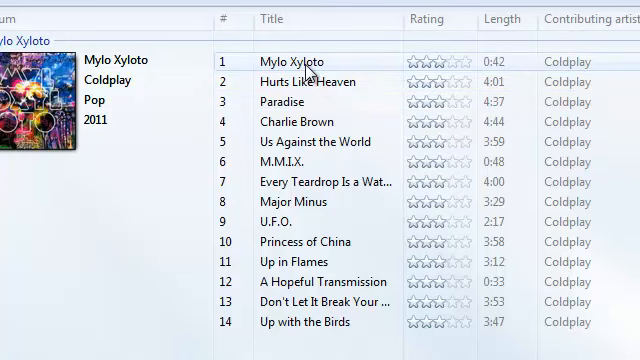
# Use Open file location on the first Mylo Xyloto track to reveal its folder.
pyautogui.rightClick(300, 62)
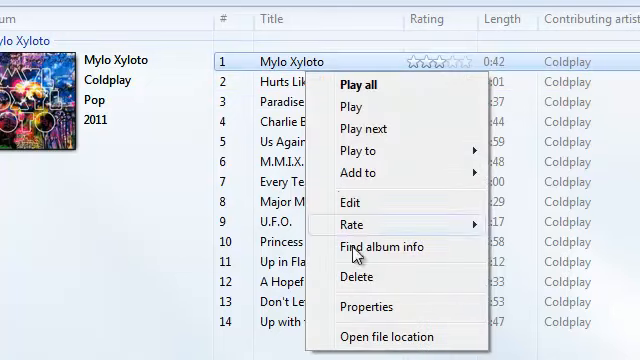
pyautogui.click(398, 337)
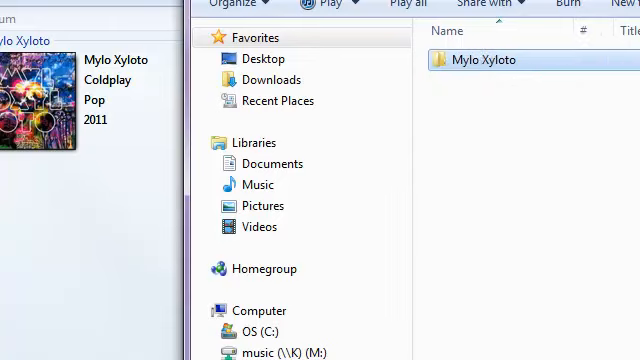
# Go to Computer and open the music (\\K) (M:) network drive.
pyautogui.click(483, 56)
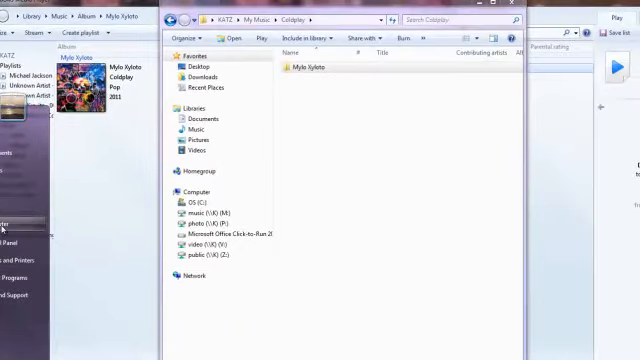
pyautogui.click(191, 190)
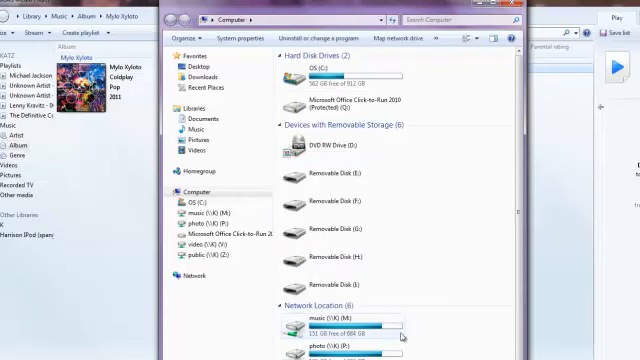
pyautogui.doubleClick(313, 329)
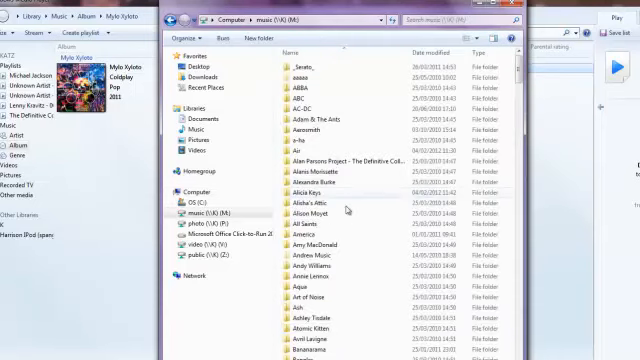
pyautogui.moveTo(407, 130)
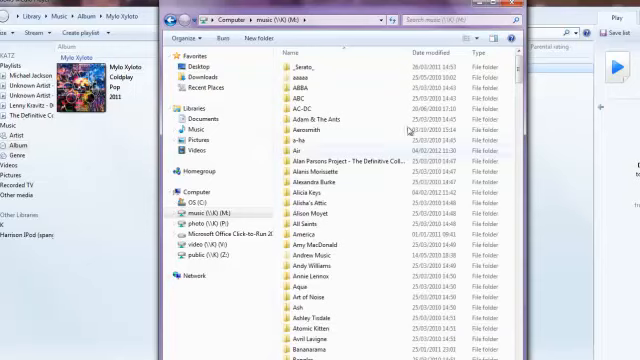